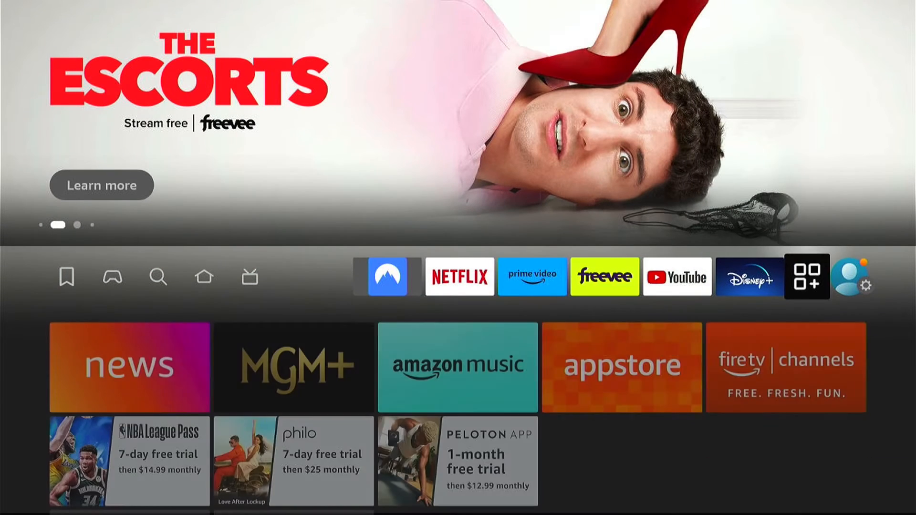
Navigate from the home screen through Settings and Display & Audio into the Audio menu
{"action": "left_click", "coordinate": [871, 287]}
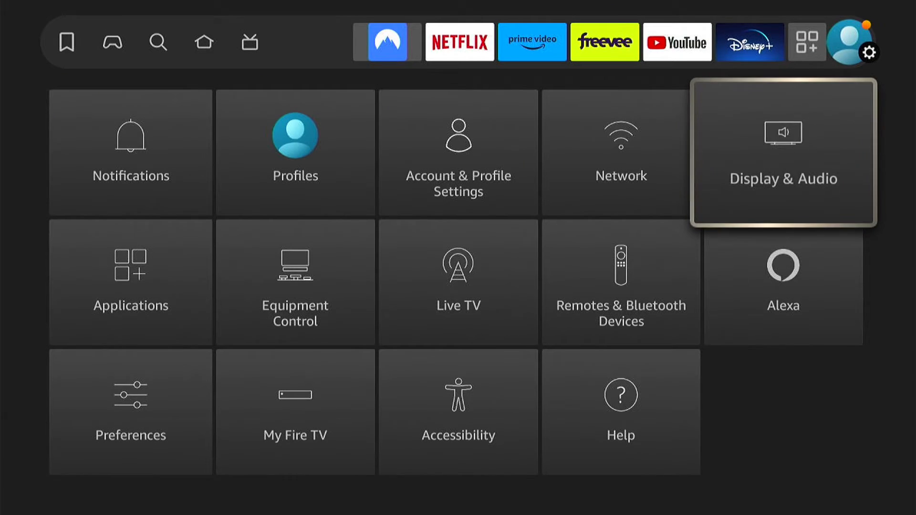
{"action": "left_click", "coordinate": [785, 151]}
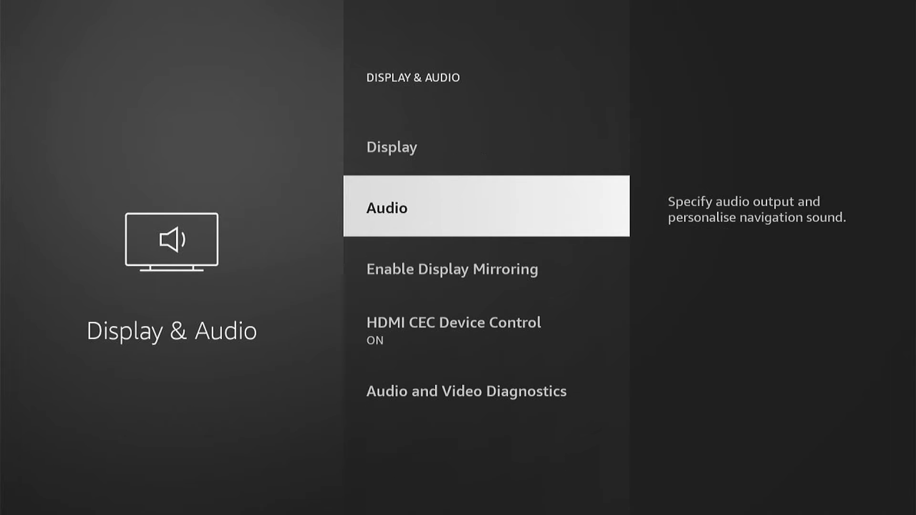
{"action": "left_click", "coordinate": [386, 207]}
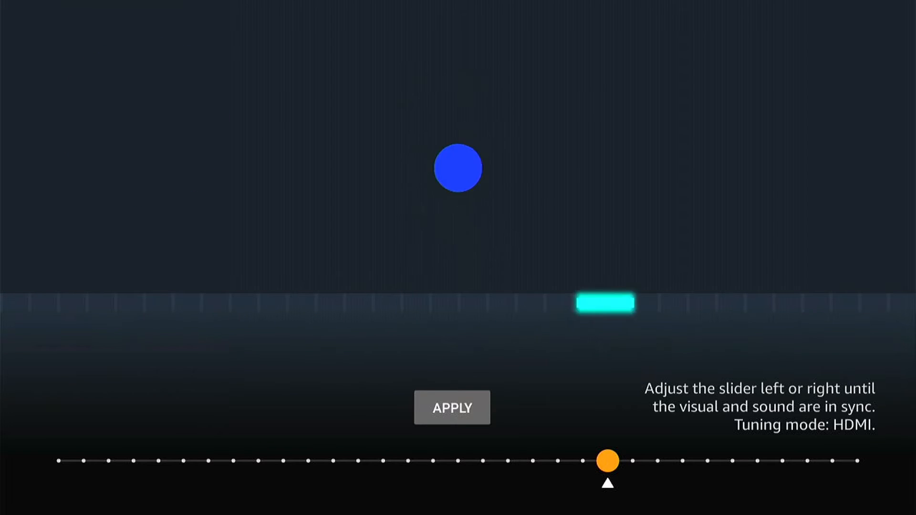
Move the sync delay slider left, back toward the marked default, and slightly past it to the right
{"action": "left_click_drag", "start_coordinate": [607, 461], "coordinate": [557, 461]}
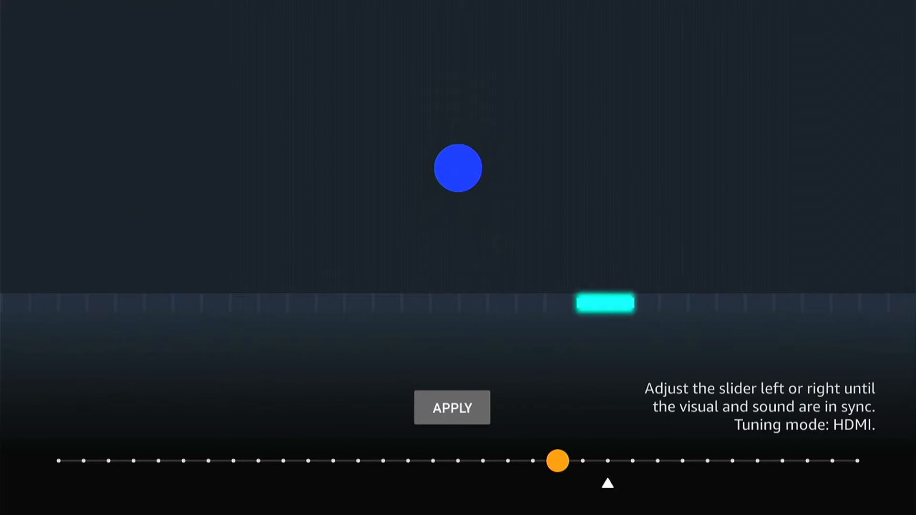
{"action": "left_click_drag", "start_coordinate": [556, 460], "coordinate": [382, 460]}
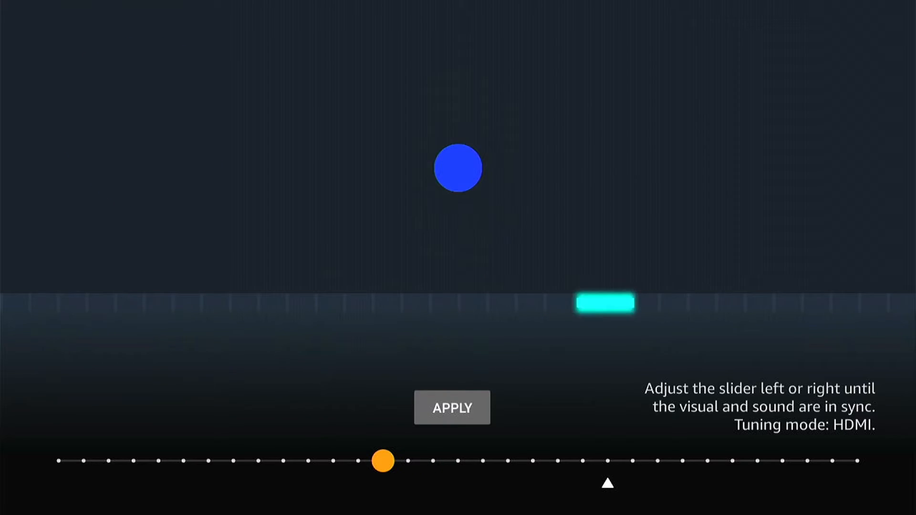
{"action": "left_click_drag", "start_coordinate": [384, 460], "coordinate": [457, 461]}
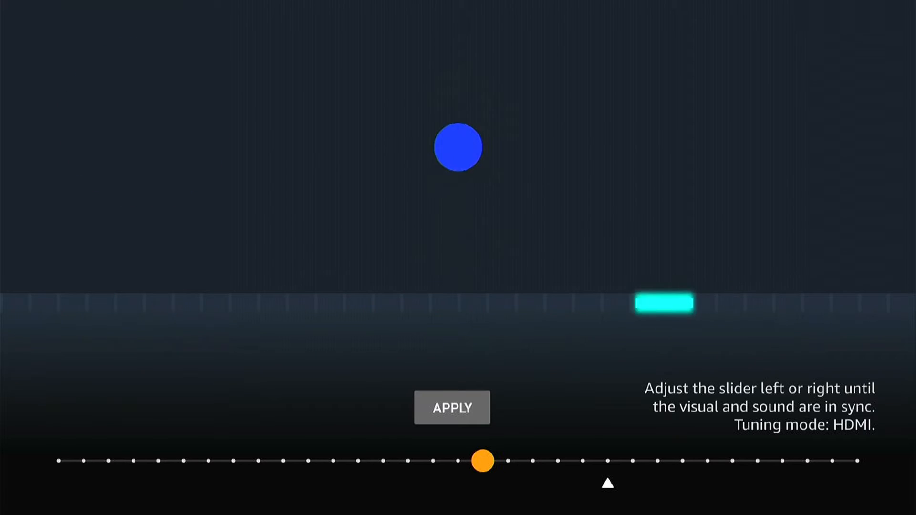
{"action": "left_click_drag", "start_coordinate": [480, 461], "coordinate": [532, 461]}
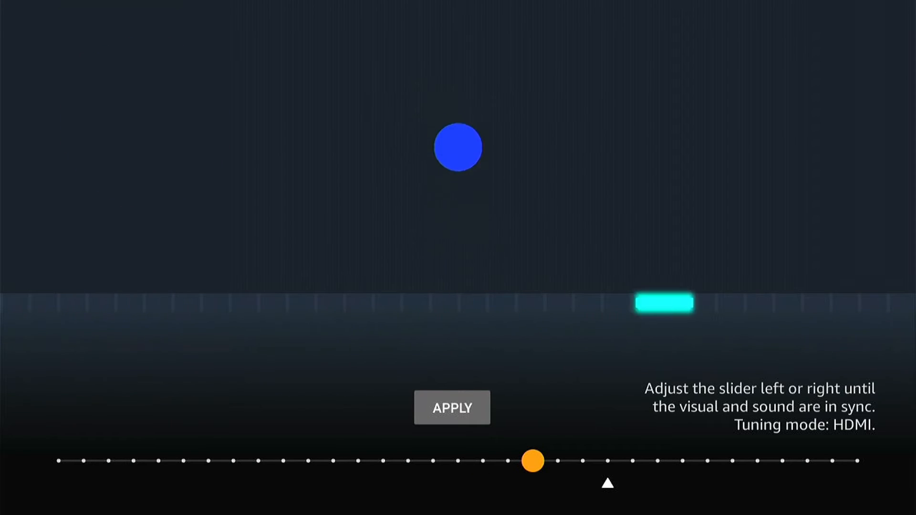
{"action": "left_click_drag", "start_coordinate": [531, 461], "coordinate": [557, 461]}
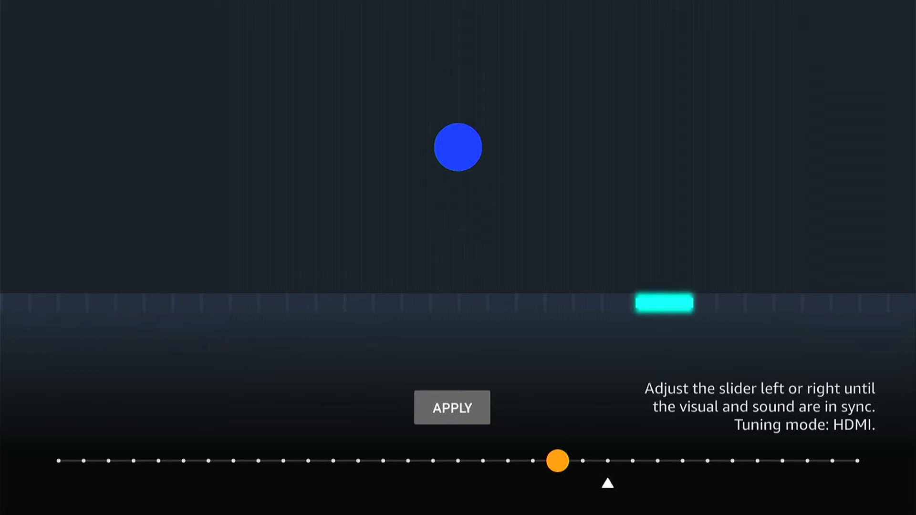
{"action": "left_click_drag", "start_coordinate": [556, 460], "coordinate": [608, 461]}
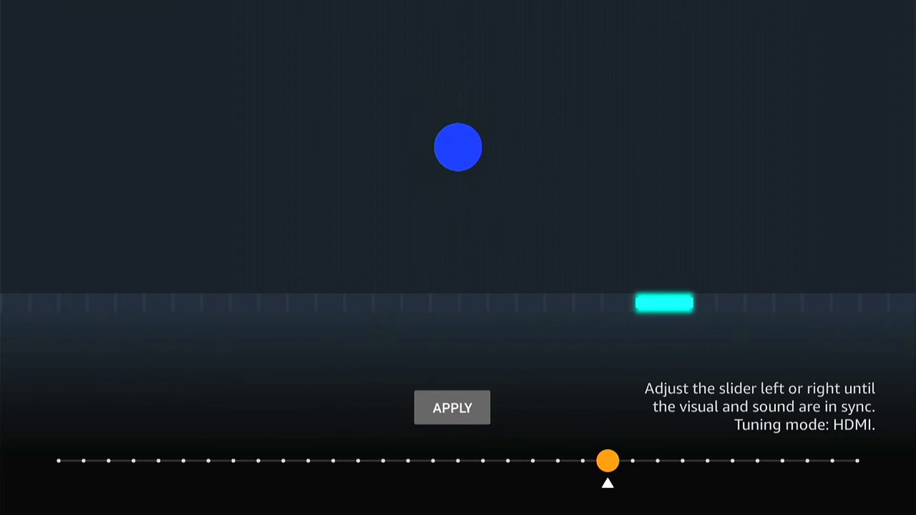
{"action": "left_click_drag", "start_coordinate": [608, 460], "coordinate": [658, 460]}
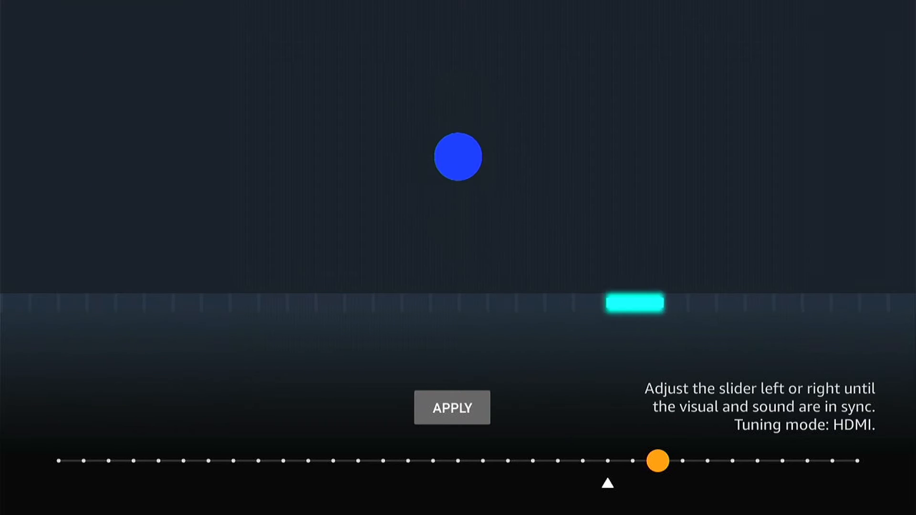
{"action": "left_click_drag", "start_coordinate": [657, 461], "coordinate": [682, 461]}
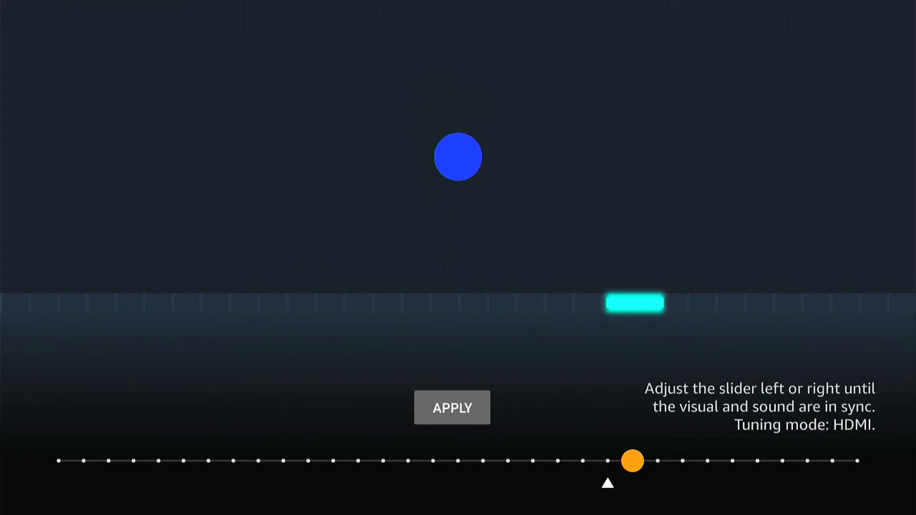
Shift the sync delay far toward the left end, then move it back across the slider
{"action": "left_click_drag", "start_coordinate": [632, 461], "coordinate": [208, 461]}
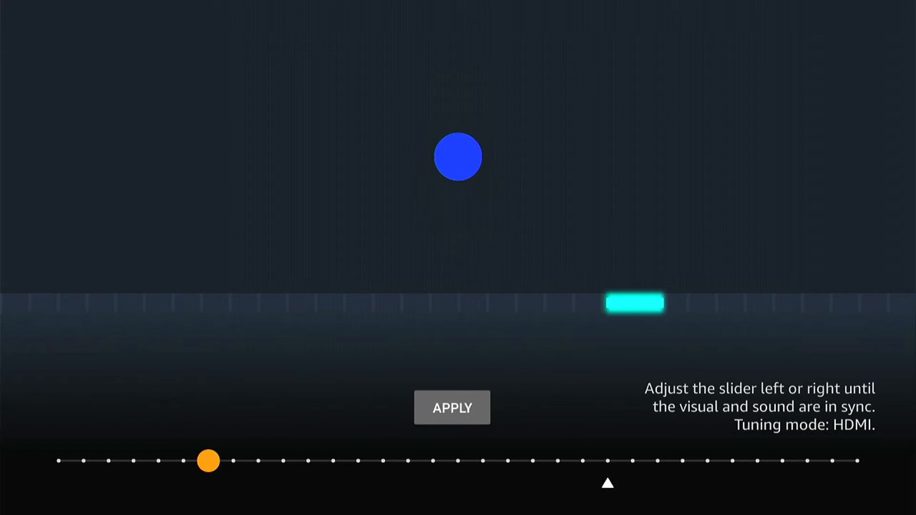
{"action": "left_click_drag", "start_coordinate": [207, 461], "coordinate": [184, 461]}
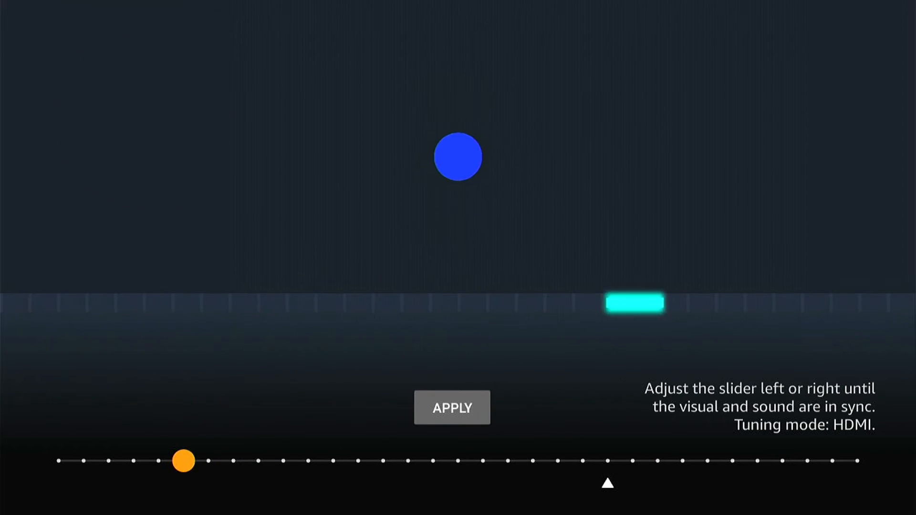
{"action": "left_click_drag", "start_coordinate": [183, 461], "coordinate": [608, 462]}
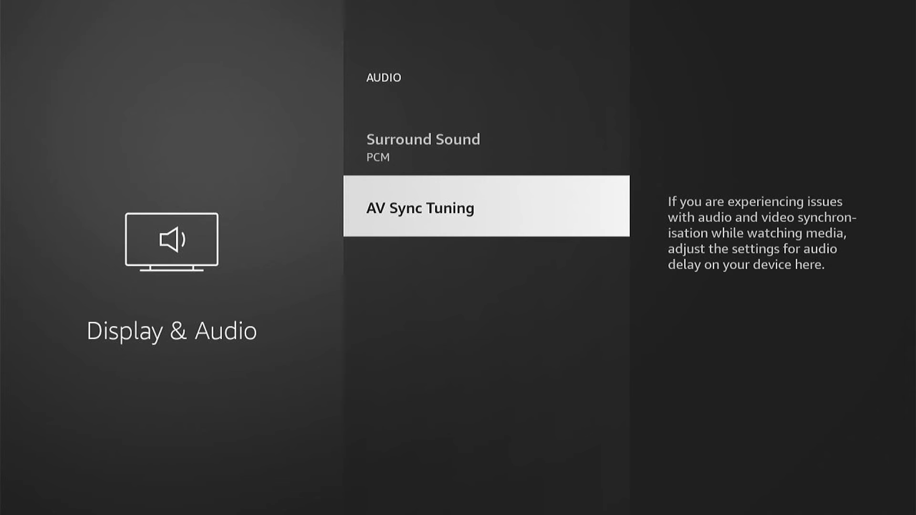
Scroll up the Audio menu and select Surround Sound, currently set to PCM
{"action": "scroll", "scroll_direction": "up", "scroll_amount": 3}
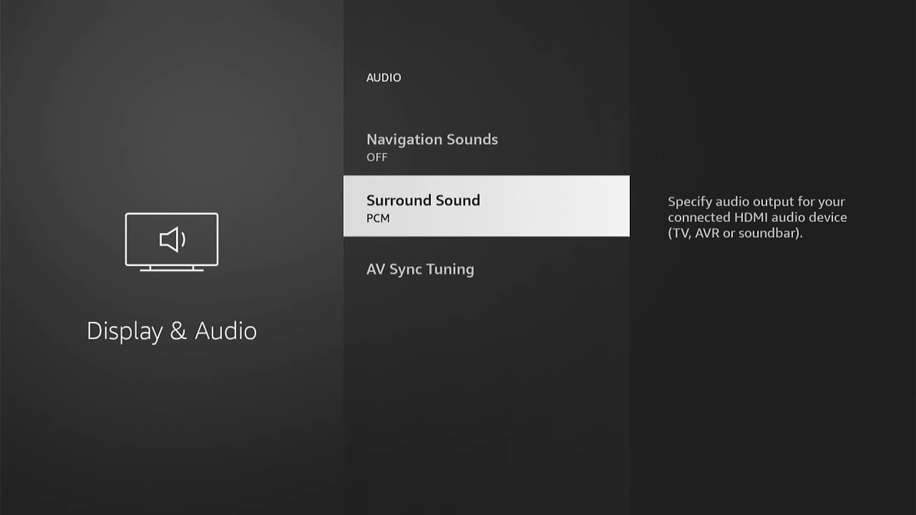
{"action": "left_click", "coordinate": [424, 206]}
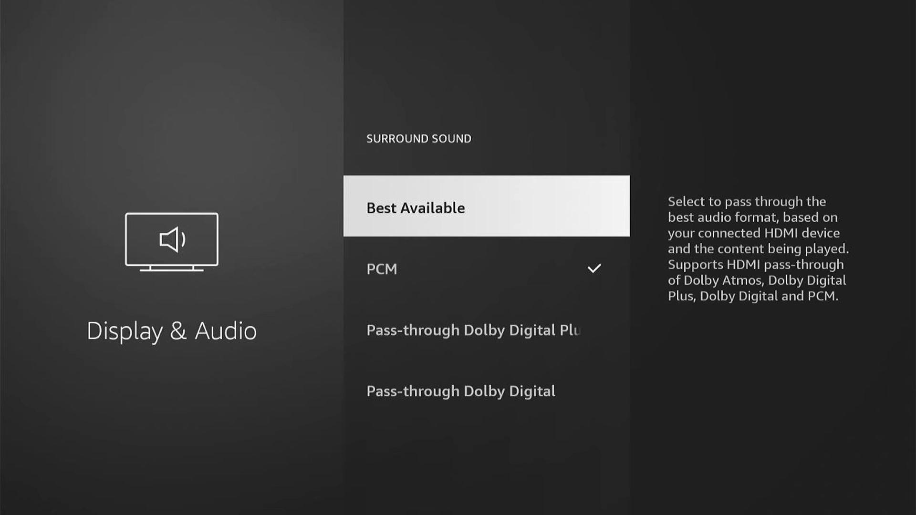
Browse Best Available, PCM and Dolby pass-through formats, keeping PCM, and return to the Audio menu
{"action": "scroll", "scroll_direction": "down", "scroll_amount": 3}
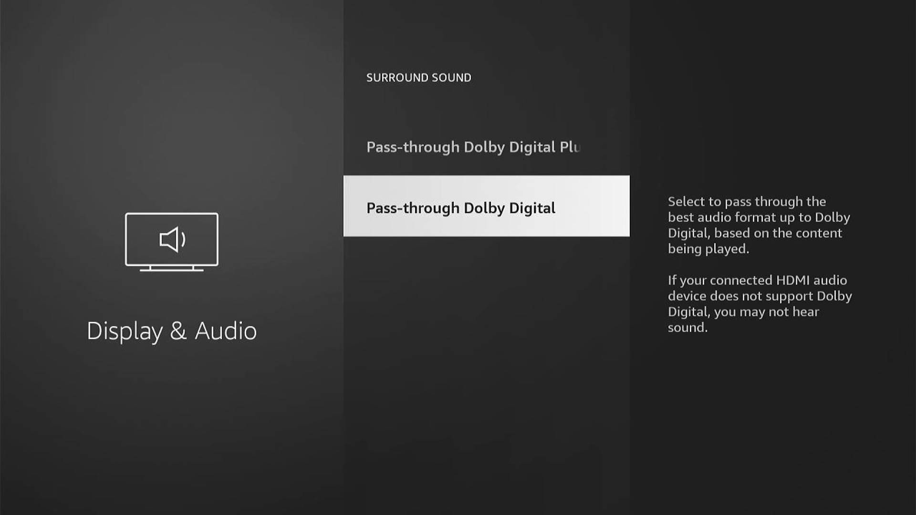
{"action": "key", "text": "Back"}
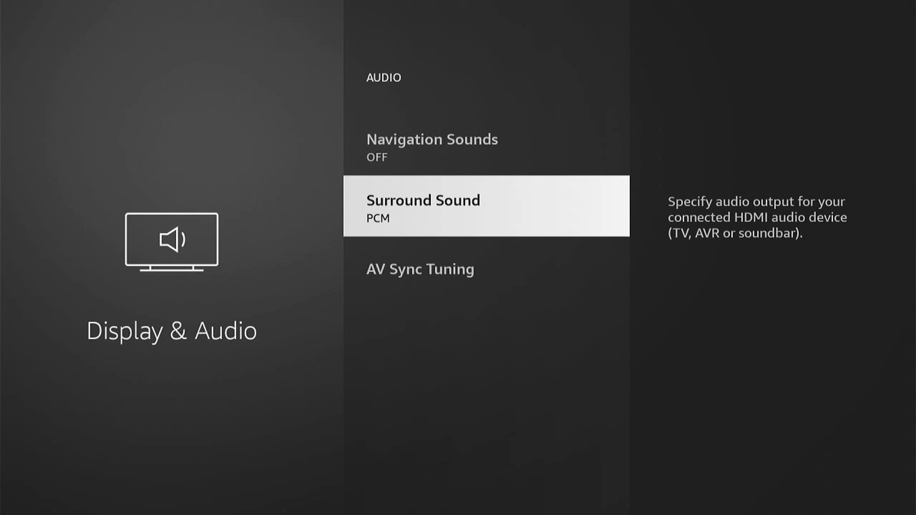